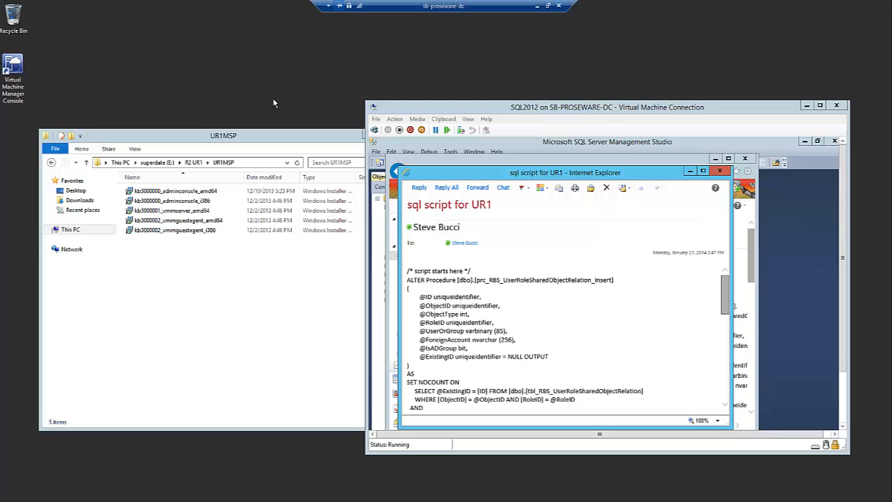
pyautogui.moveTo(443, 17)
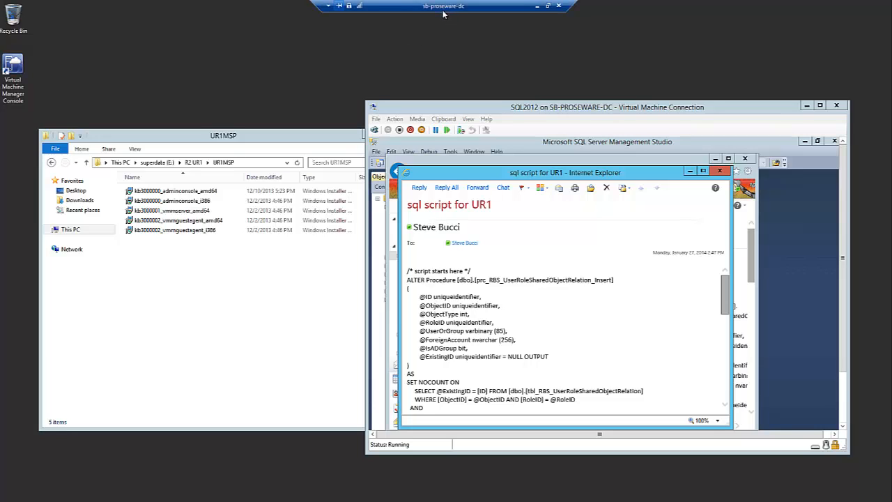
pyautogui.moveTo(418, 27)
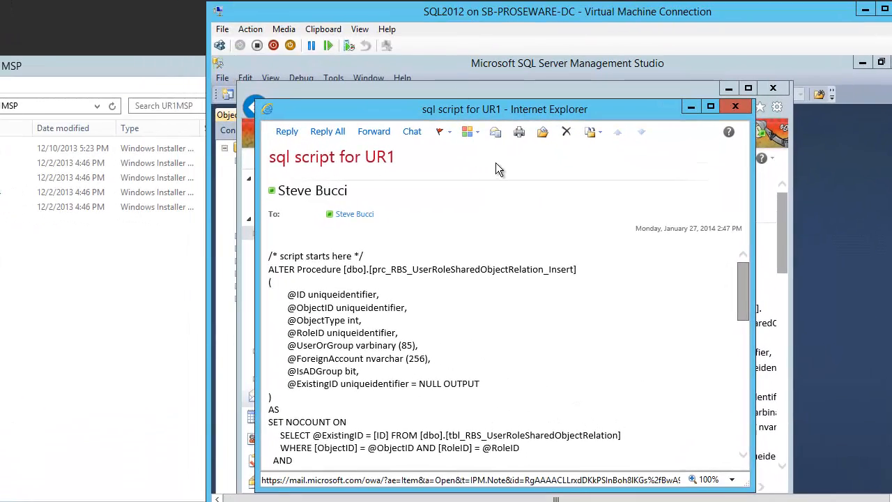
pyautogui.moveTo(283, 251)
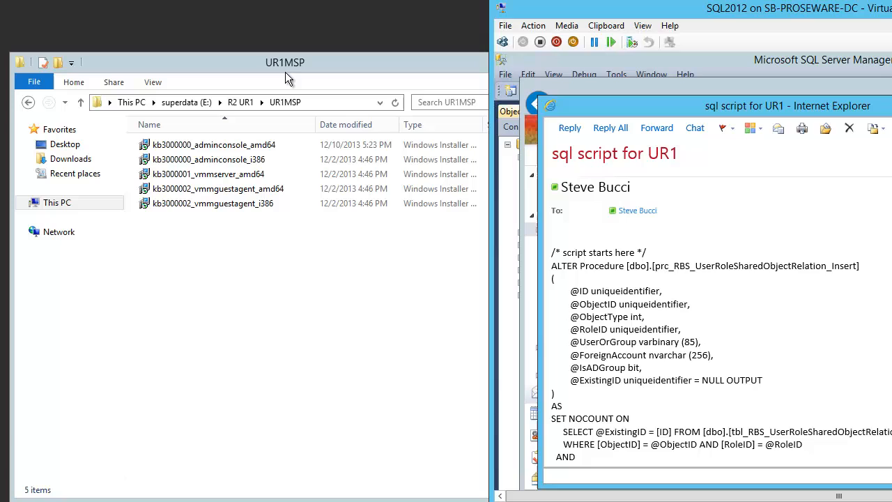
pyautogui.moveTo(279, 73)
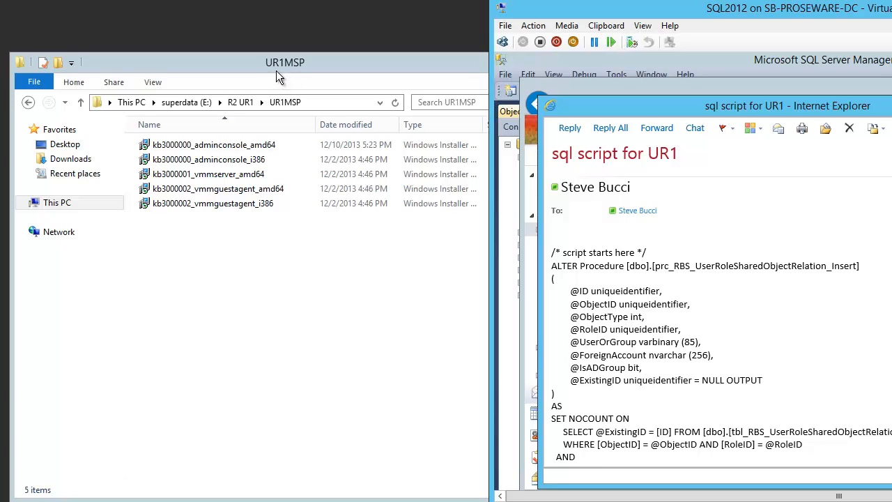
pyautogui.moveTo(271, 75)
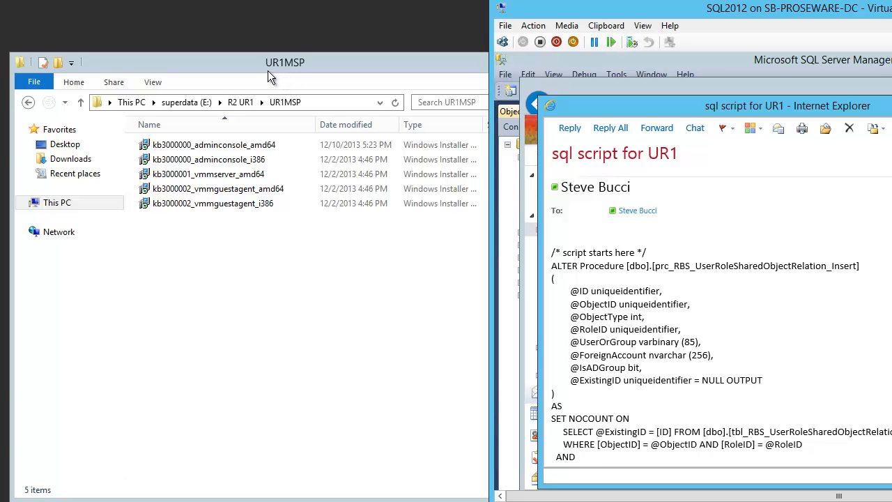
pyautogui.moveTo(280, 92)
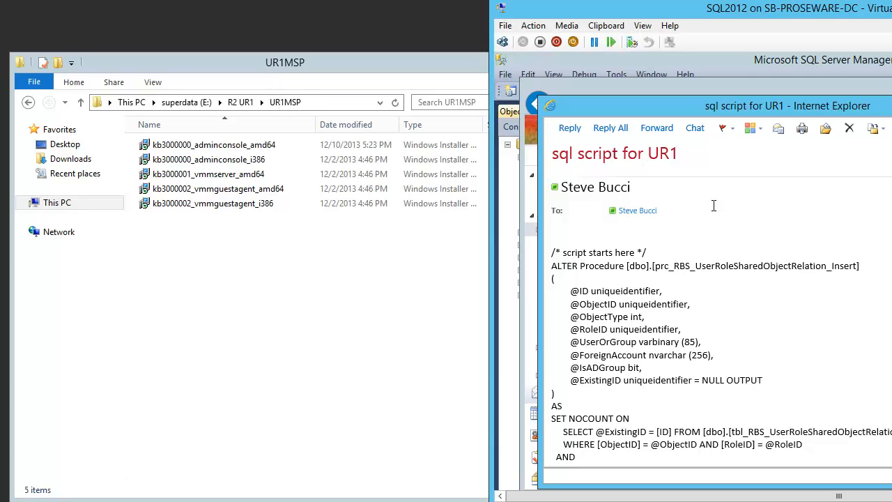
pyautogui.moveTo(598, 207)
pyautogui.write('cm')
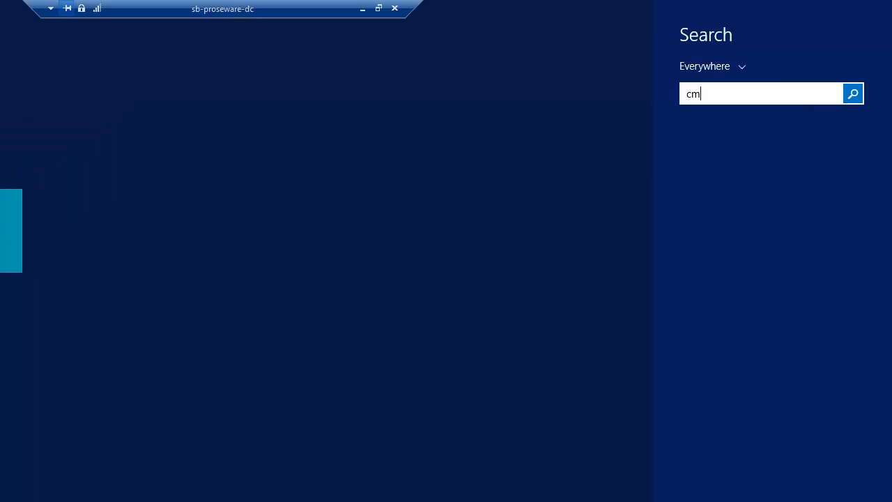
# - Launch an elevated Command Prompt and change into E:\R2 UR1\UR1MSP to list the .msp packages
pyautogui.write('d')
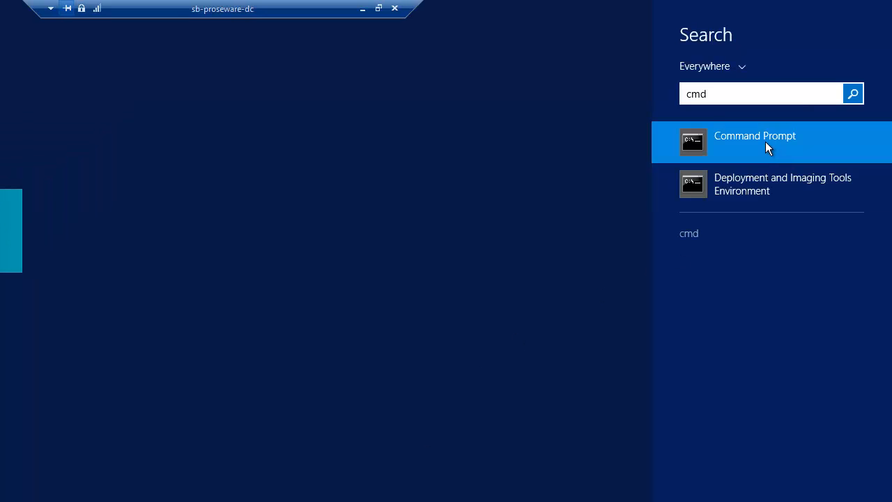
pyautogui.rightClick(766, 142)
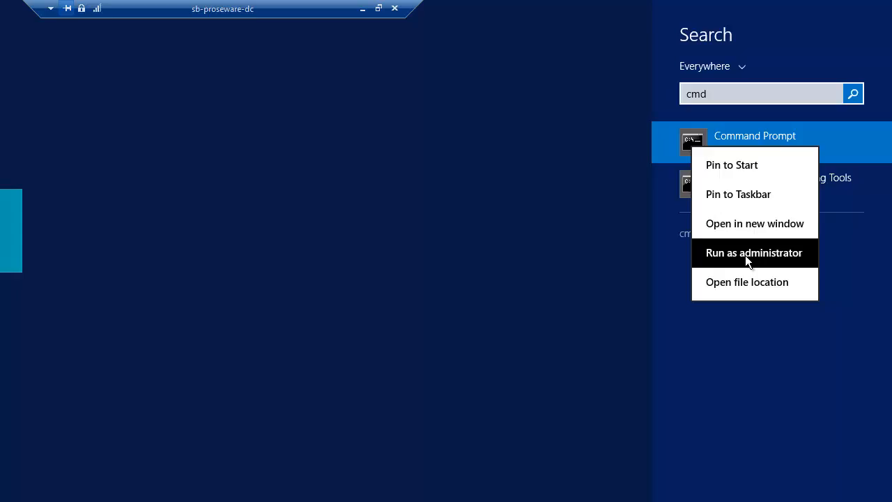
pyautogui.click(753, 252)
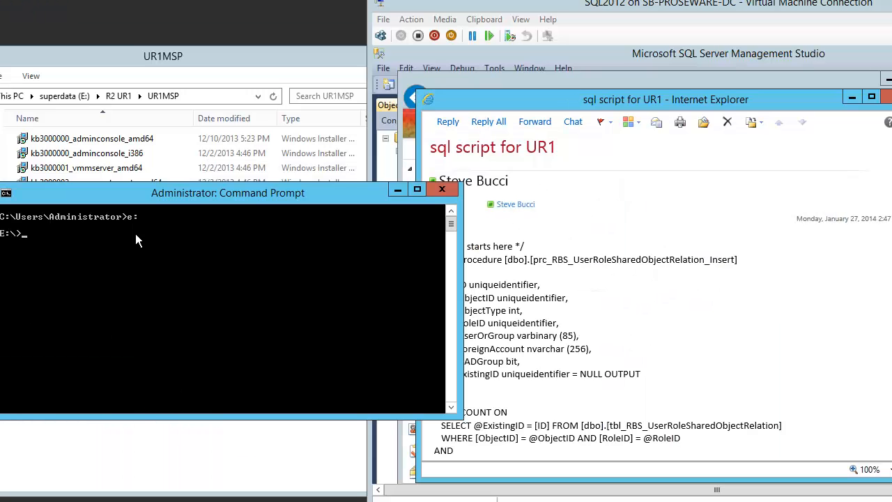
pyautogui.write('cd r2 ur1')
pyautogui.write('dir')
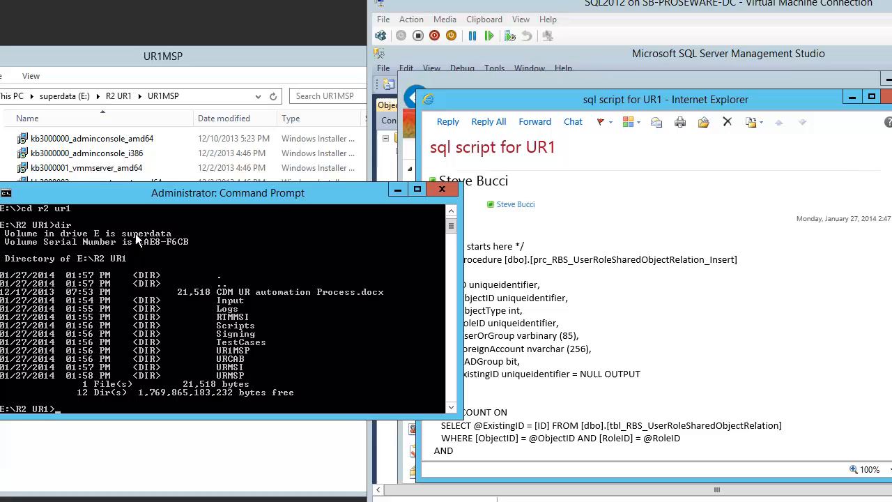
pyautogui.write('cd')
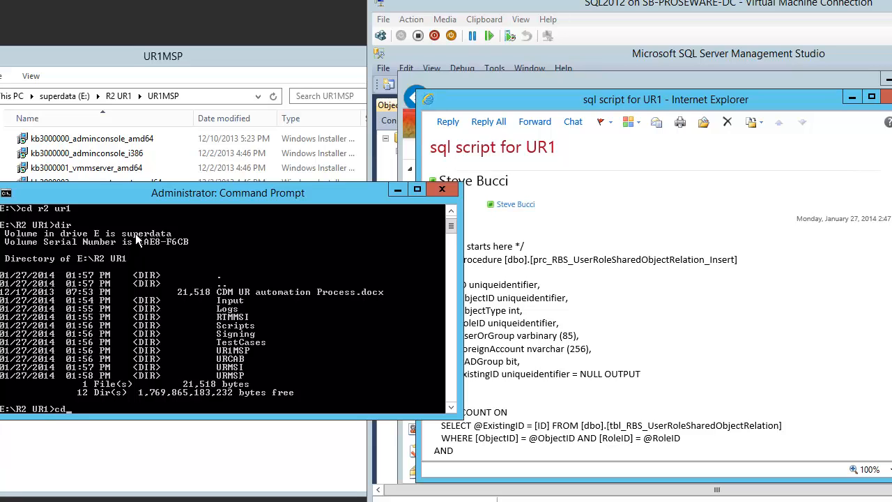
pyautogui.write('ur1')
pyautogui.write('dir')
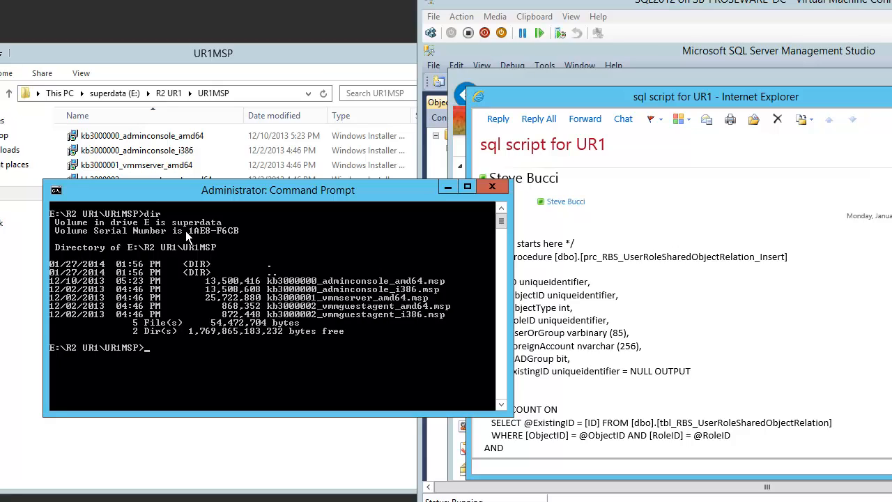
pyautogui.moveTo(324, 393)
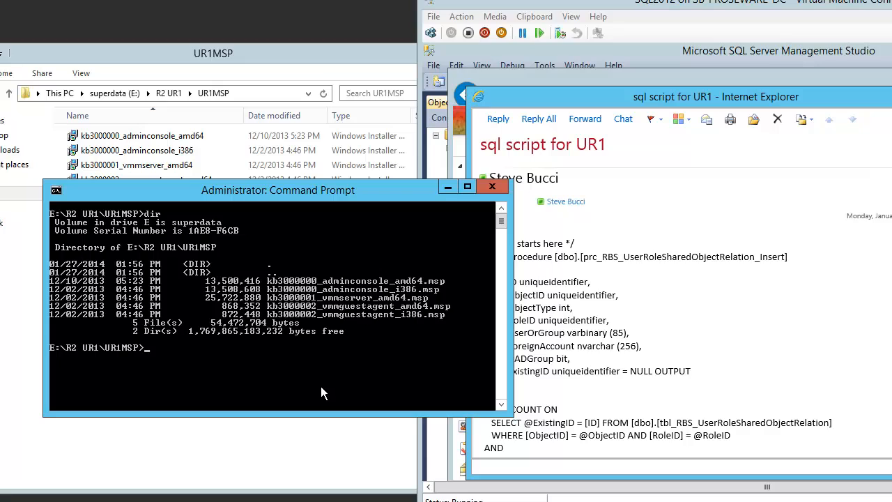
# - Run msiexec.exe /update kb3000001_vmmserver_amd64.msp to start the VMM server patch
pyautogui.write('msiexec')
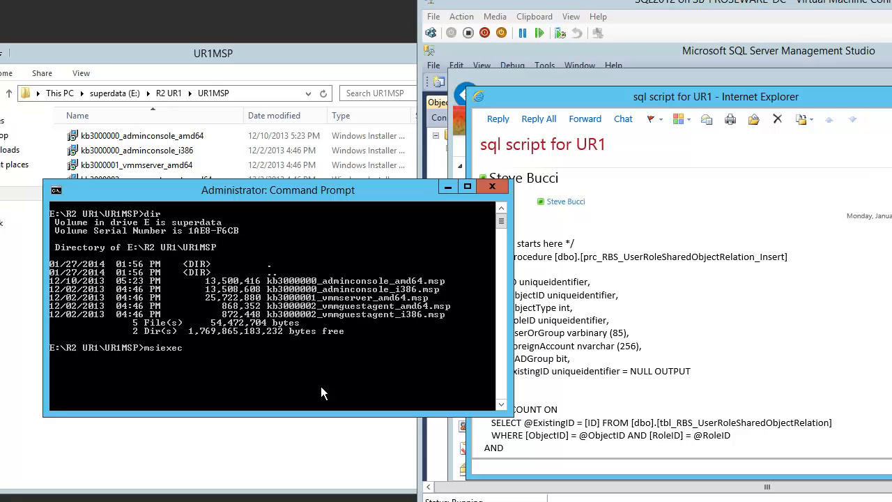
pyautogui.write('/')
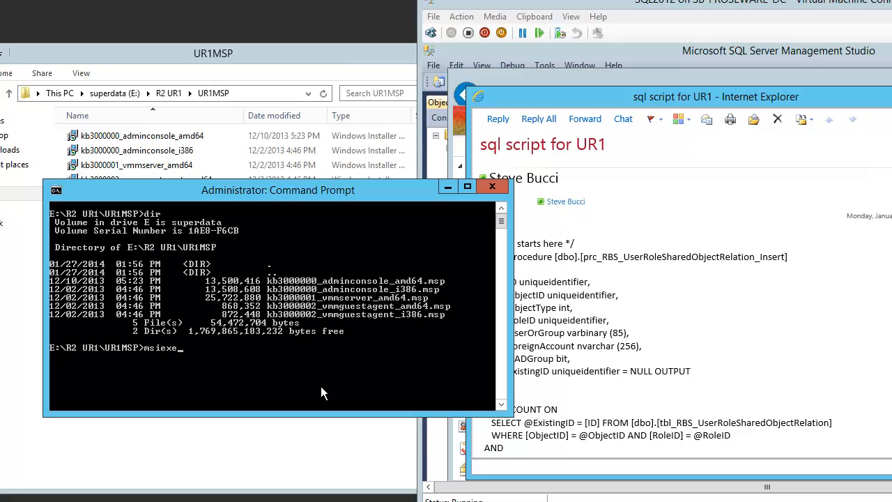
pyautogui.write('ce')
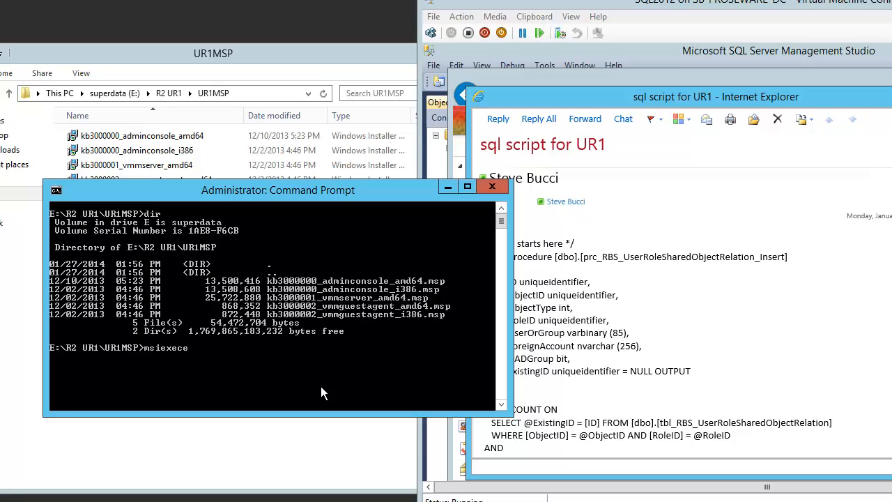
pyautogui.write('.exe')
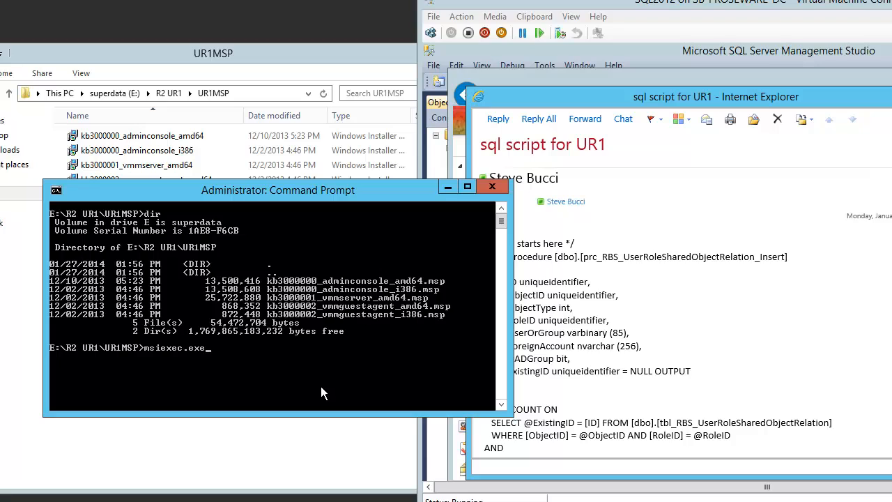
pyautogui.write('/update')
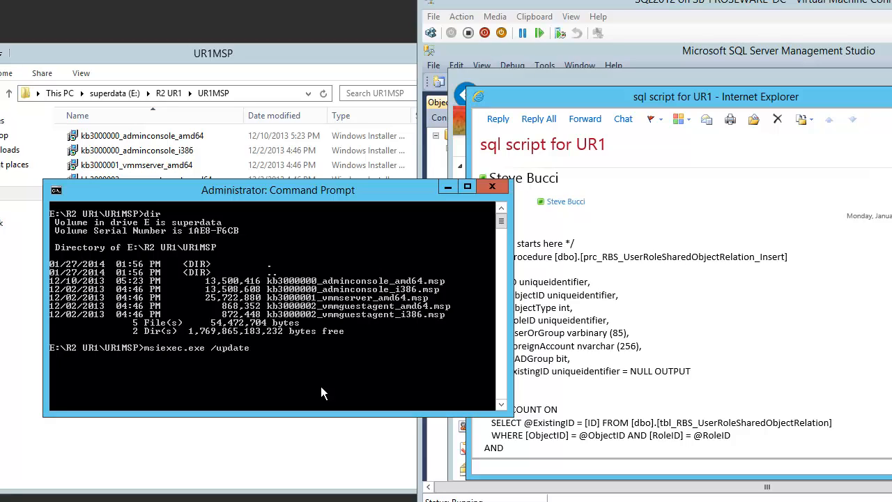
pyautogui.write('kb')
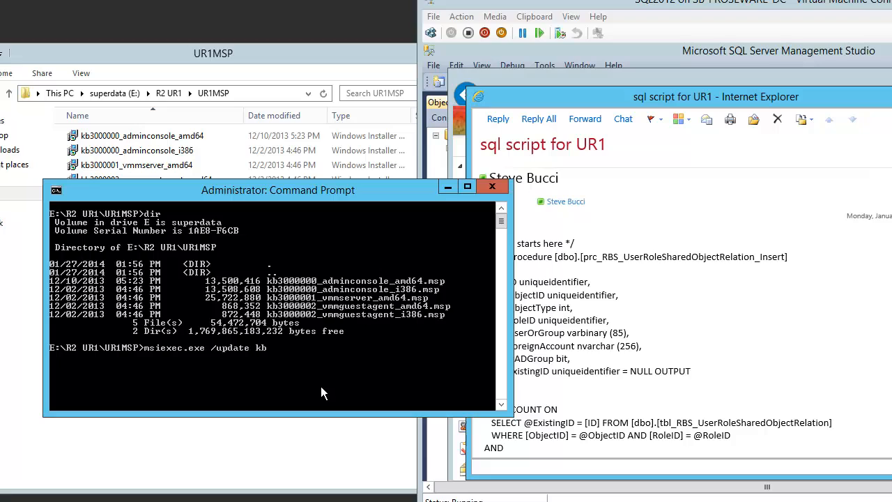
pyautogui.write('000')
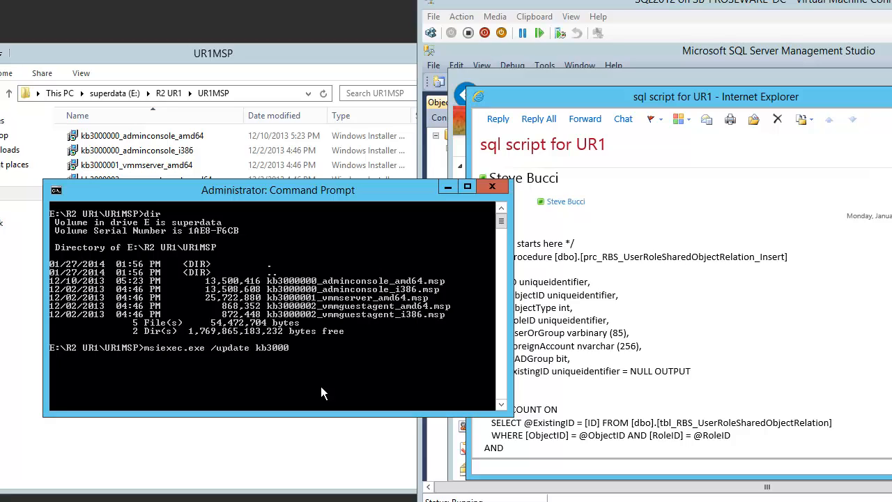
pyautogui.write('00001_vmmserver_amd64.')
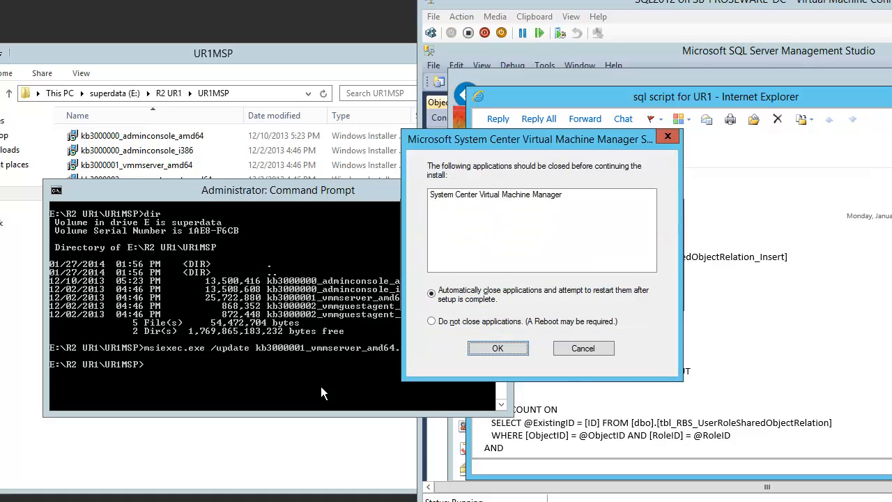
pyautogui.moveTo(382, 396)
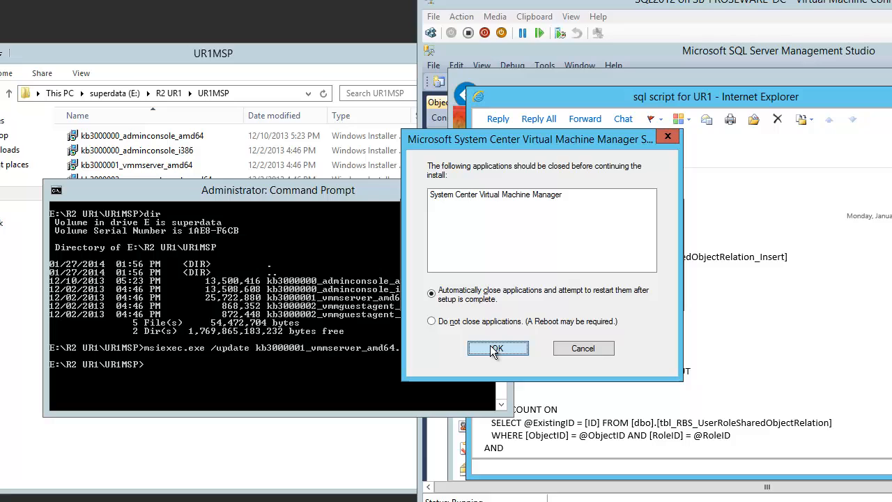
pyautogui.moveTo(499, 351)
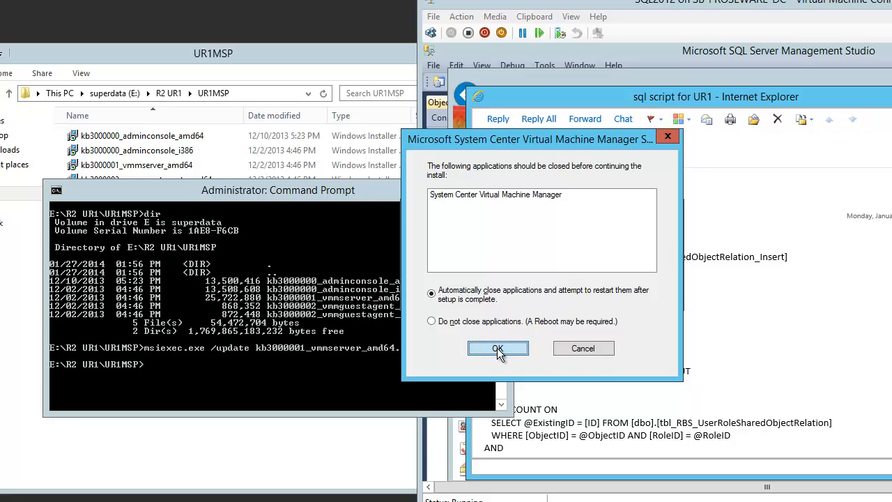
# - Accept automatically closing Virtual Machine Manager so the update proceeds
pyautogui.click(497, 348)
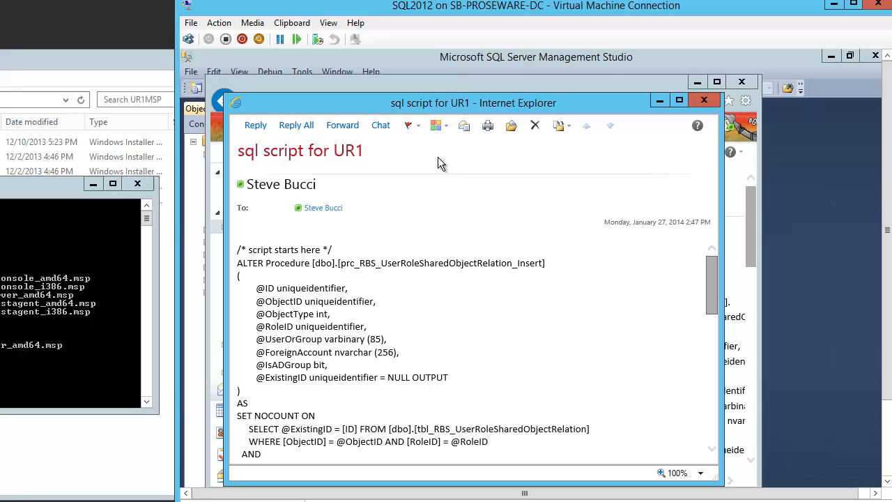
pyautogui.moveTo(863, 402)
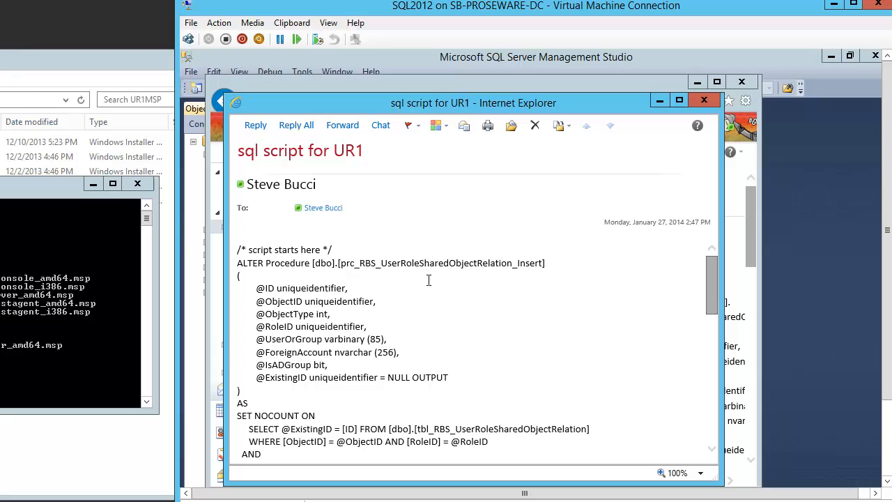
# - Scroll the email down to the 'script ends here' comment of the UR1 SQL script
pyautogui.scroll(-3)
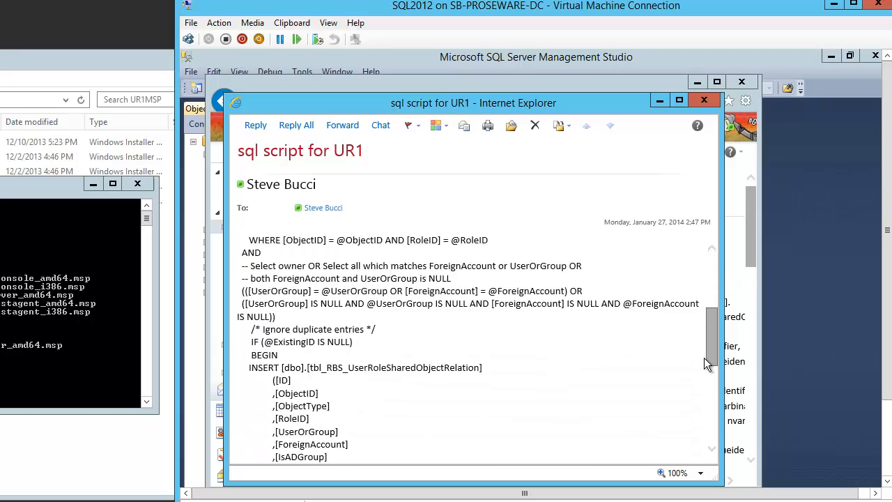
pyautogui.scroll(-3)
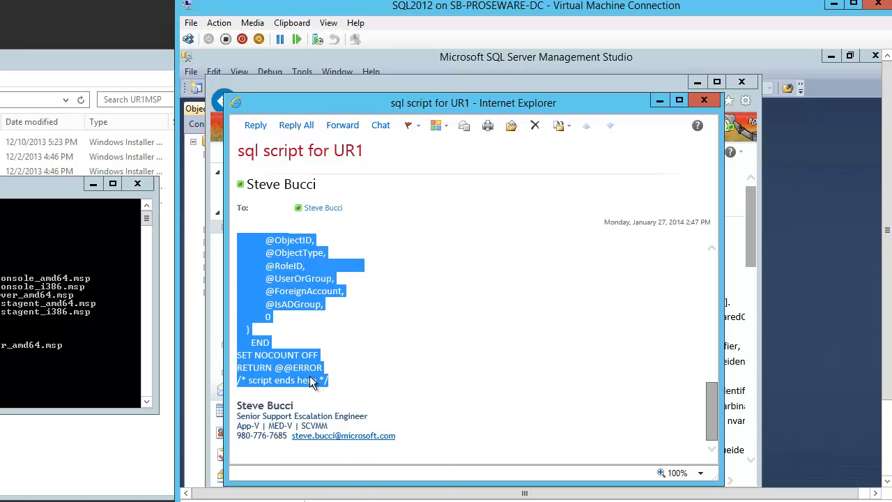
pyautogui.moveTo(629, 138)
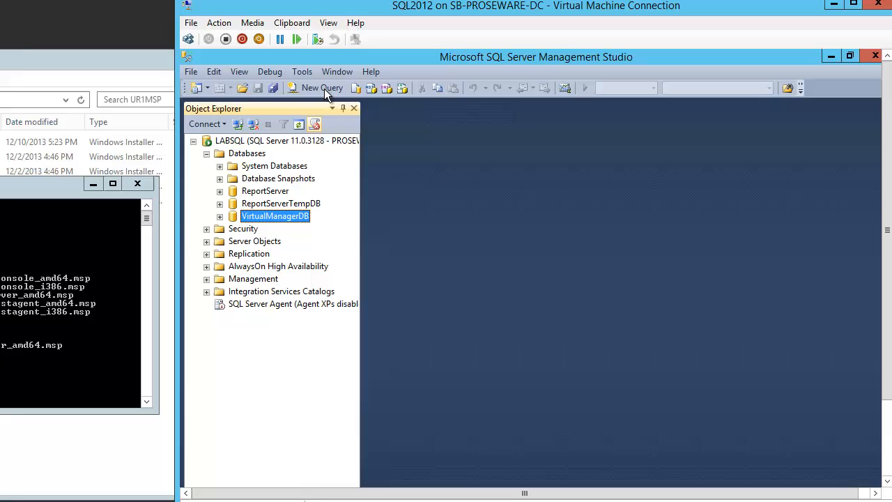
# - Paste the UR1 script into a new VirtualManagerDB query and execute it successfully
pyautogui.click(322, 86)
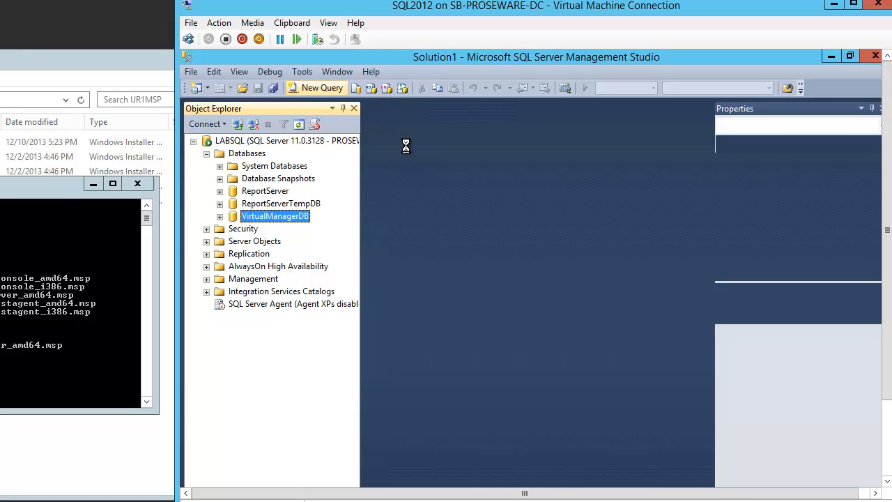
pyautogui.moveTo(455, 164)
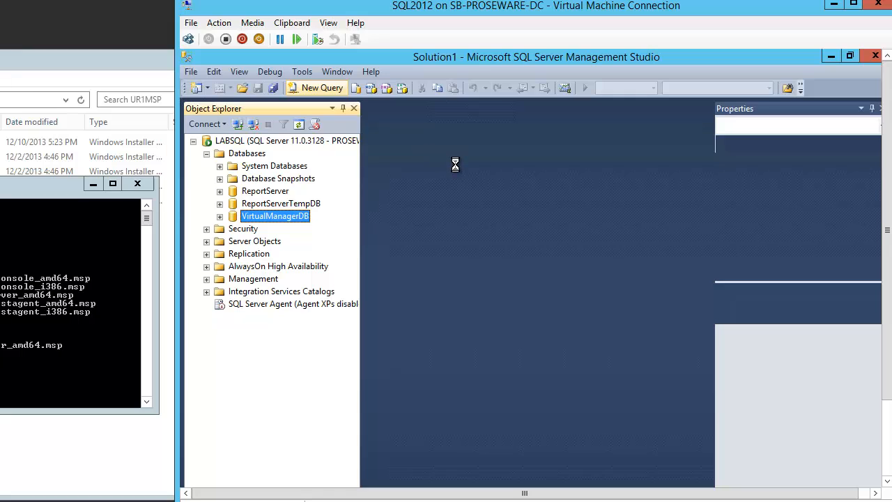
pyautogui.click(316, 86)
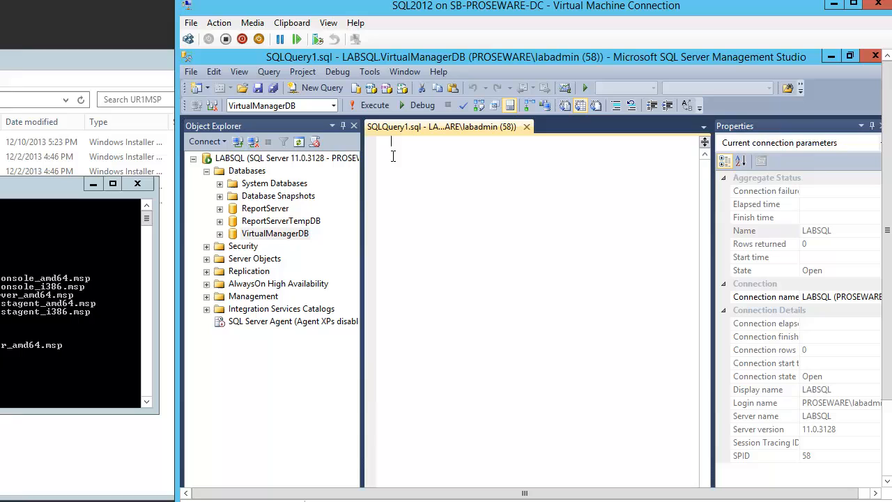
pyautogui.rightClick(393, 142)
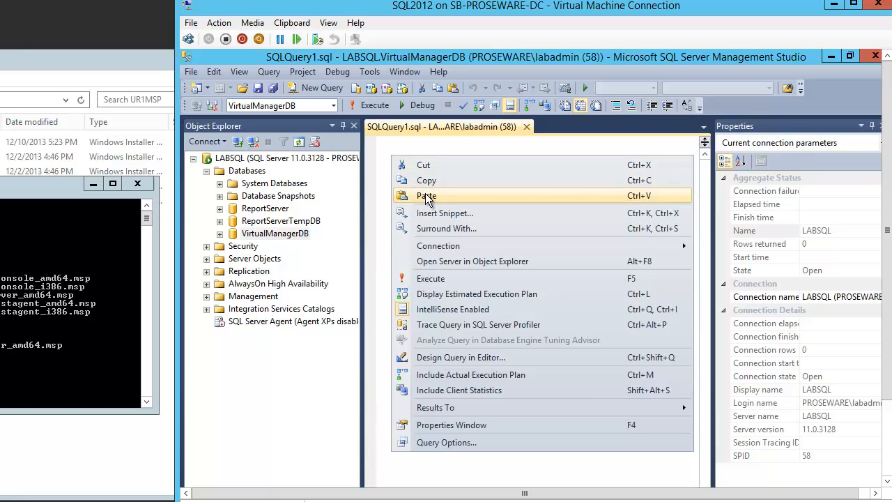
pyautogui.click(426, 195)
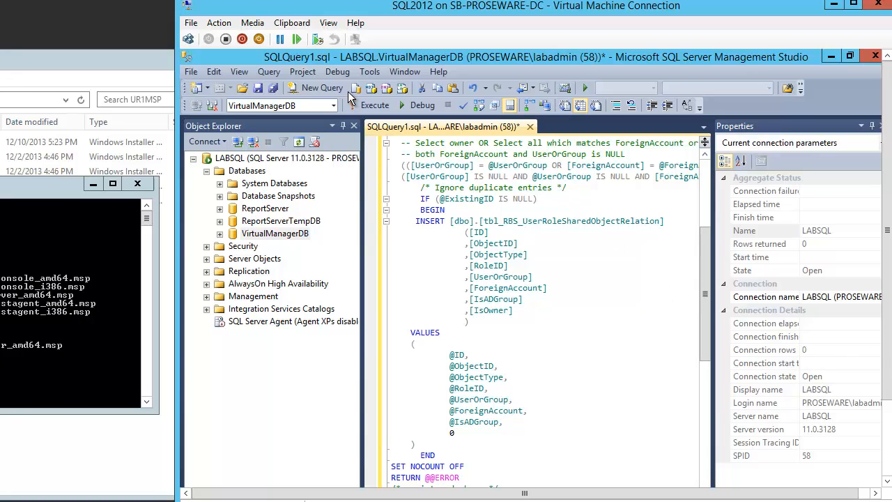
pyautogui.click(375, 105)
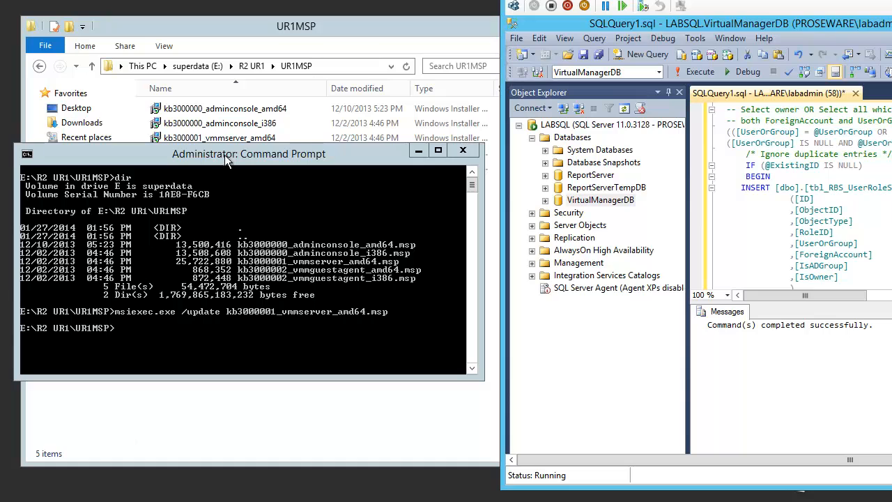
# - Run msiexec.exe /update kb3000000_adminconsole_amd64.msp to start the console patch
pyautogui.click(248, 154)
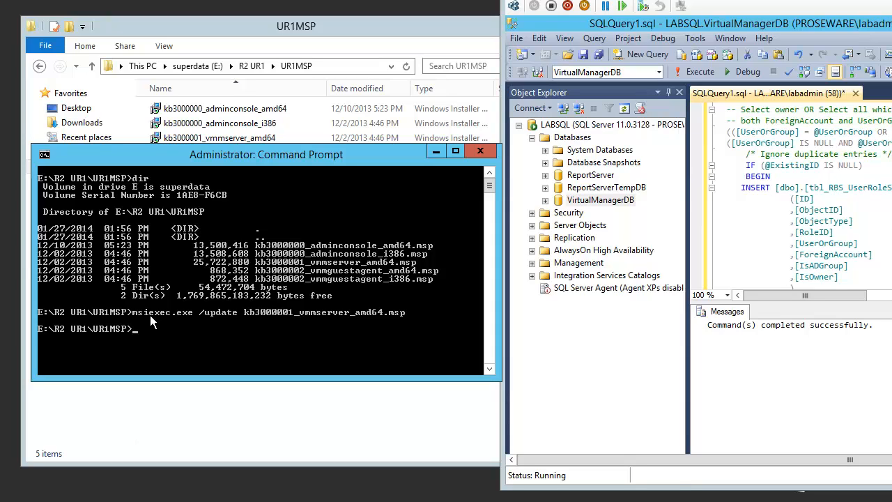
pyautogui.write('msiexec.exe /update')
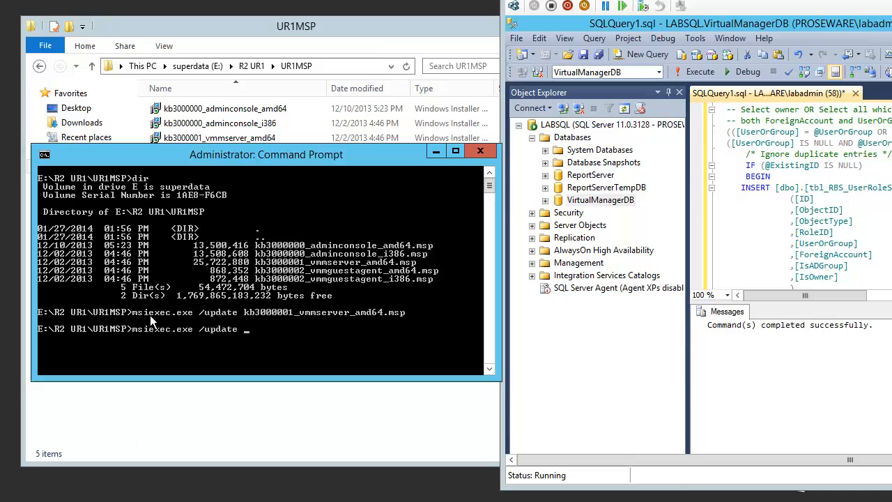
pyautogui.write('kb')
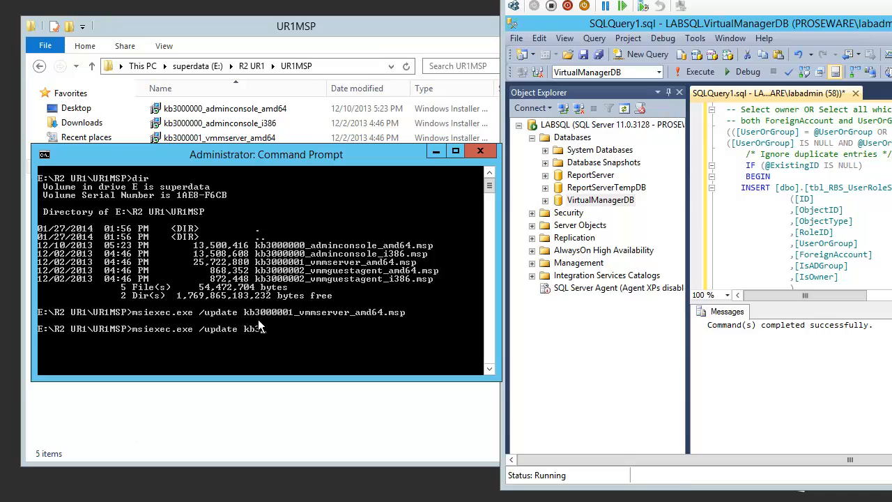
pyautogui.write('000000')
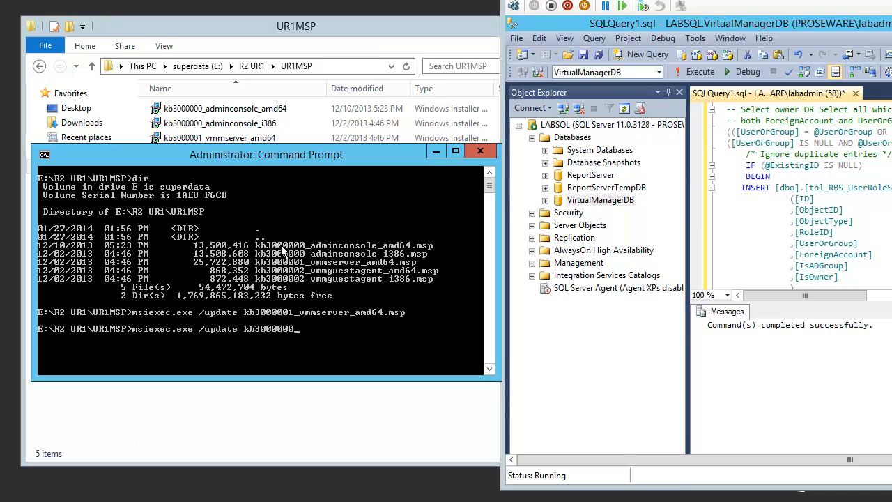
pyautogui.moveTo(290, 262)
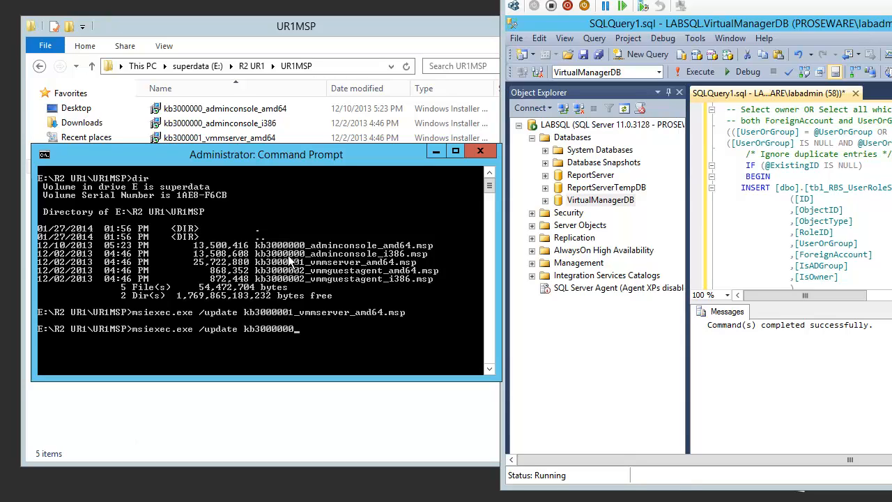
pyautogui.moveTo(300, 332)
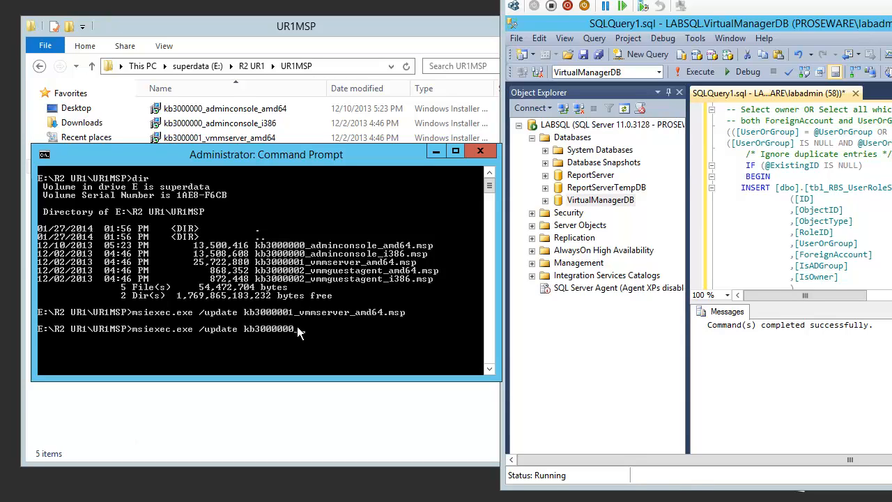
pyautogui.write('_admincon')
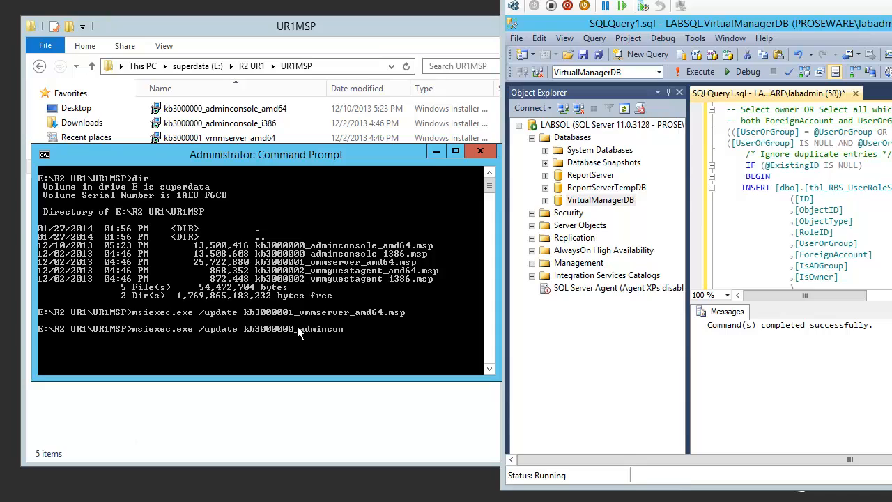
pyautogui.write('sole')
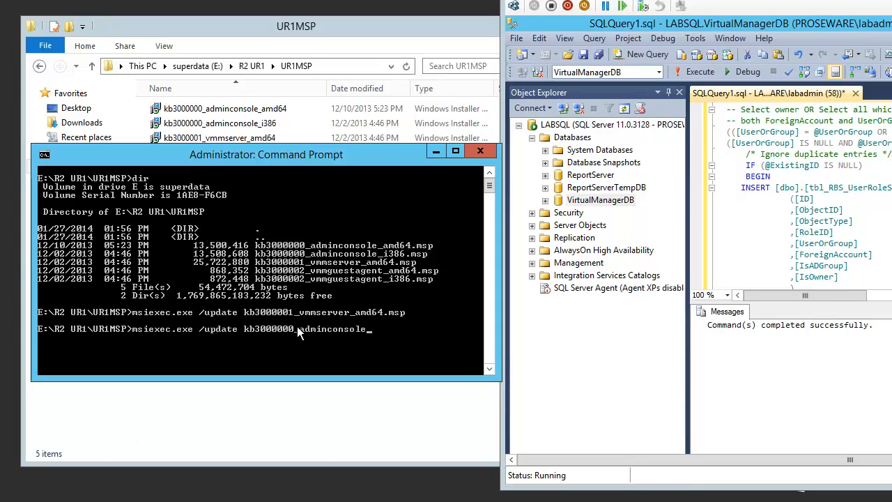
pyautogui.write('_amd64.m')
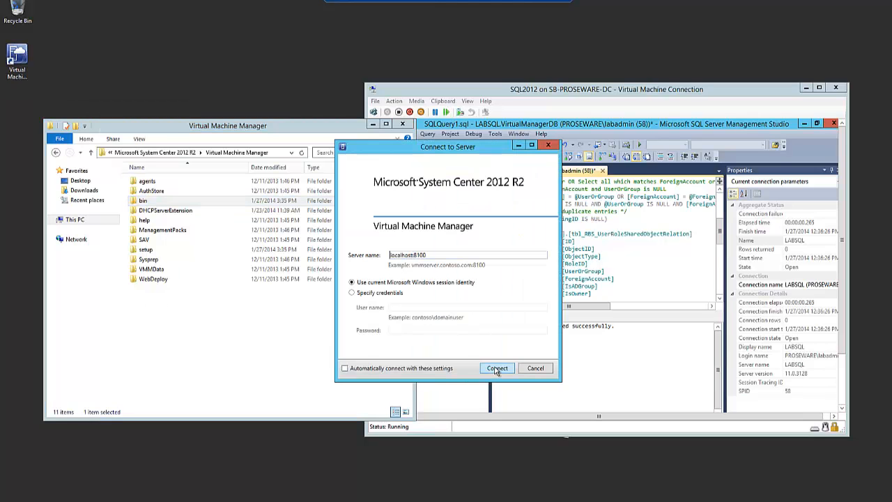
# - Connect the VMM console to localhost:8100 and wait for it to load
pyautogui.click(496, 368)
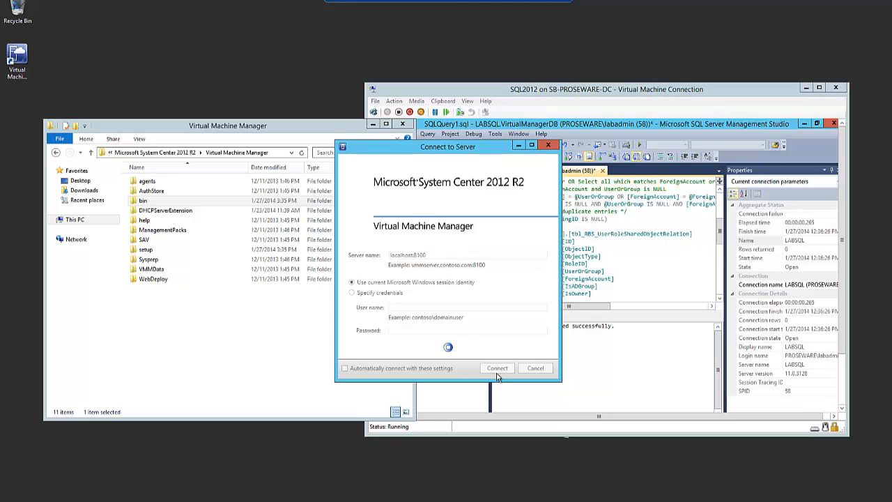
pyautogui.click(496, 369)
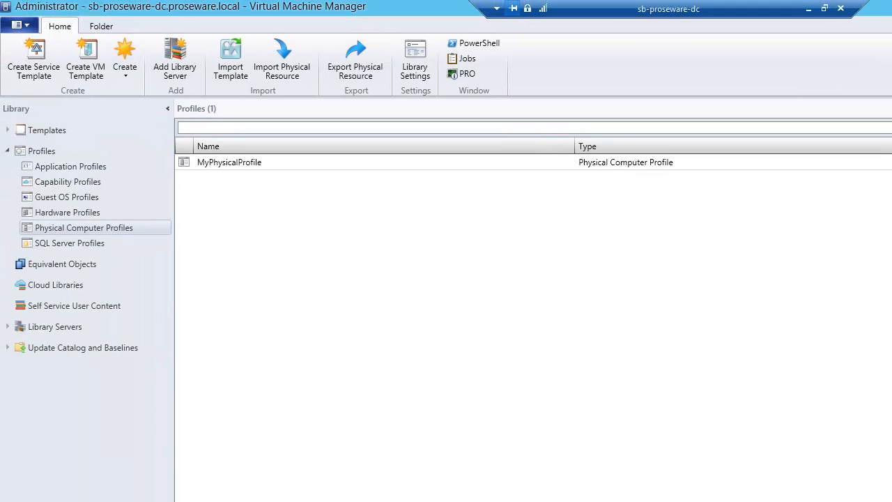
pyautogui.click(17, 25)
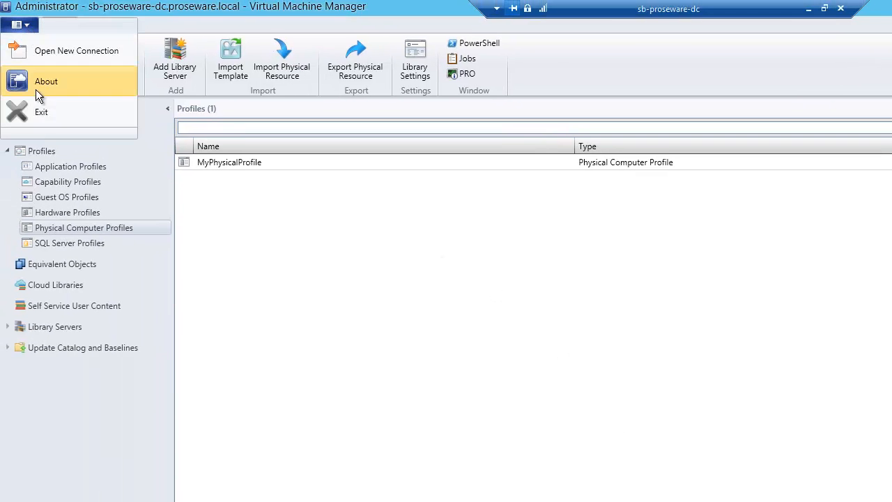
pyautogui.click(46, 81)
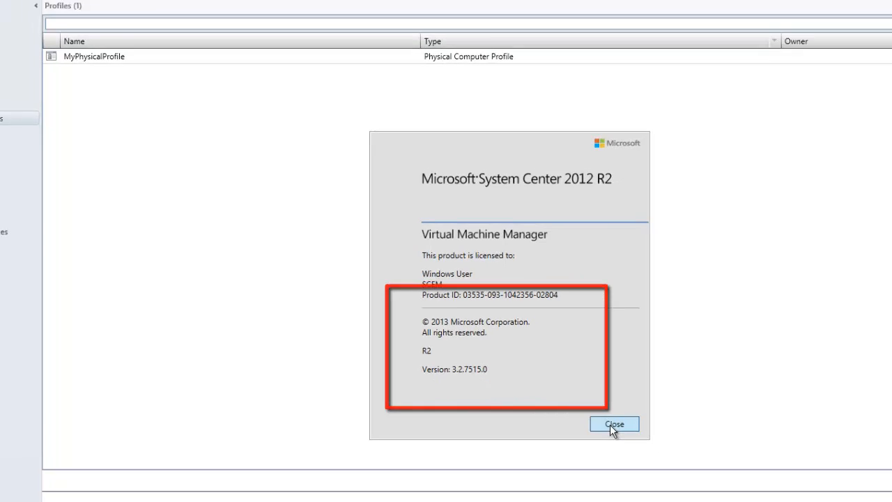
pyautogui.click(620, 424)
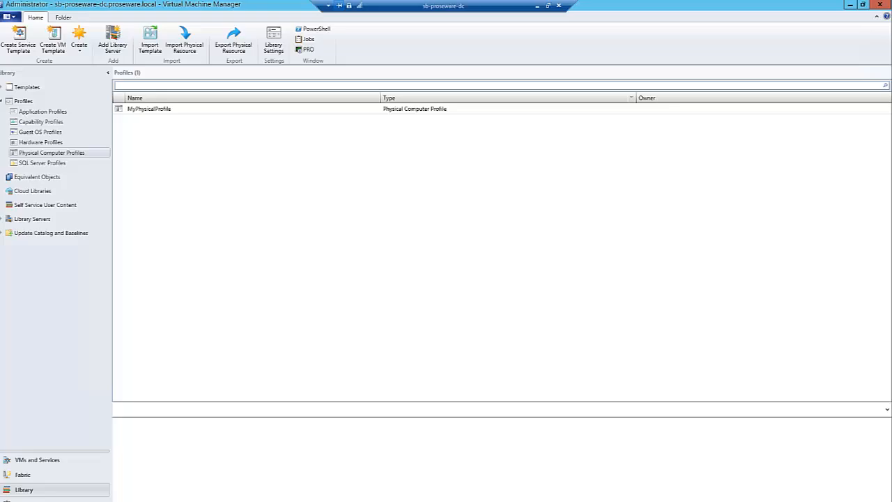